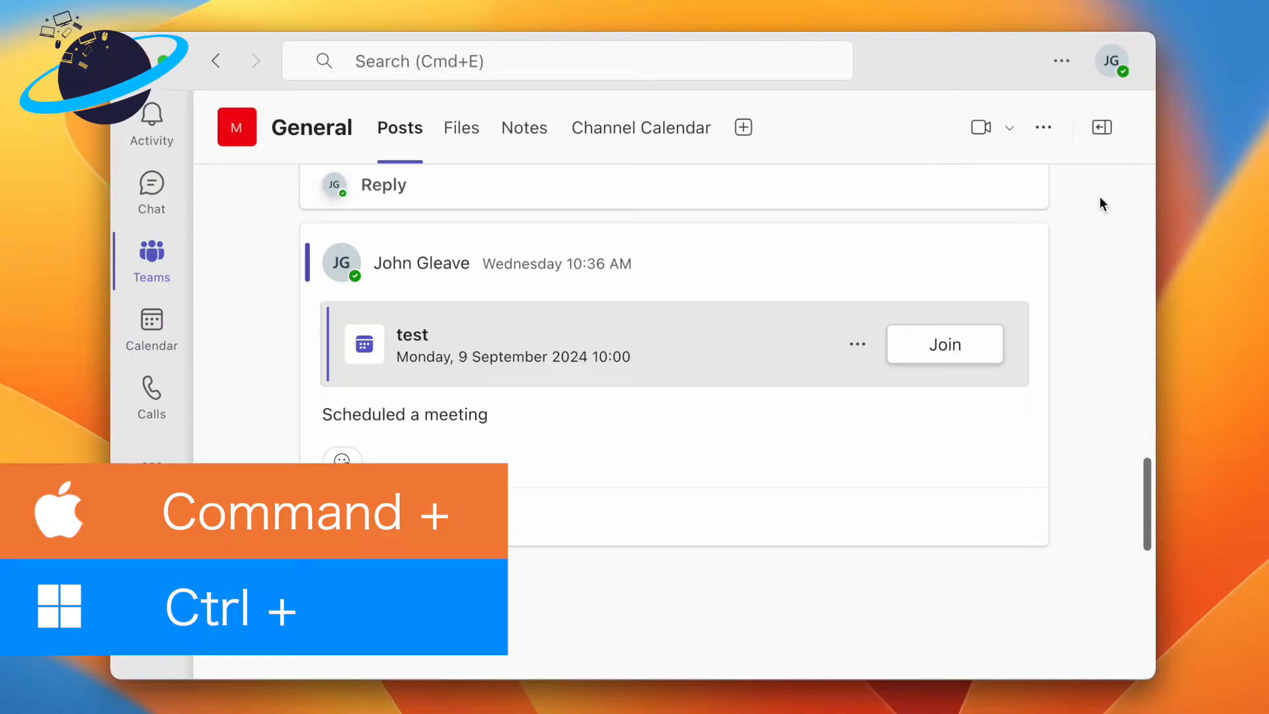
# Step: Change the Teams interface zoom with the Command shortcut in the General channel
pyautogui.press('cmd+-')
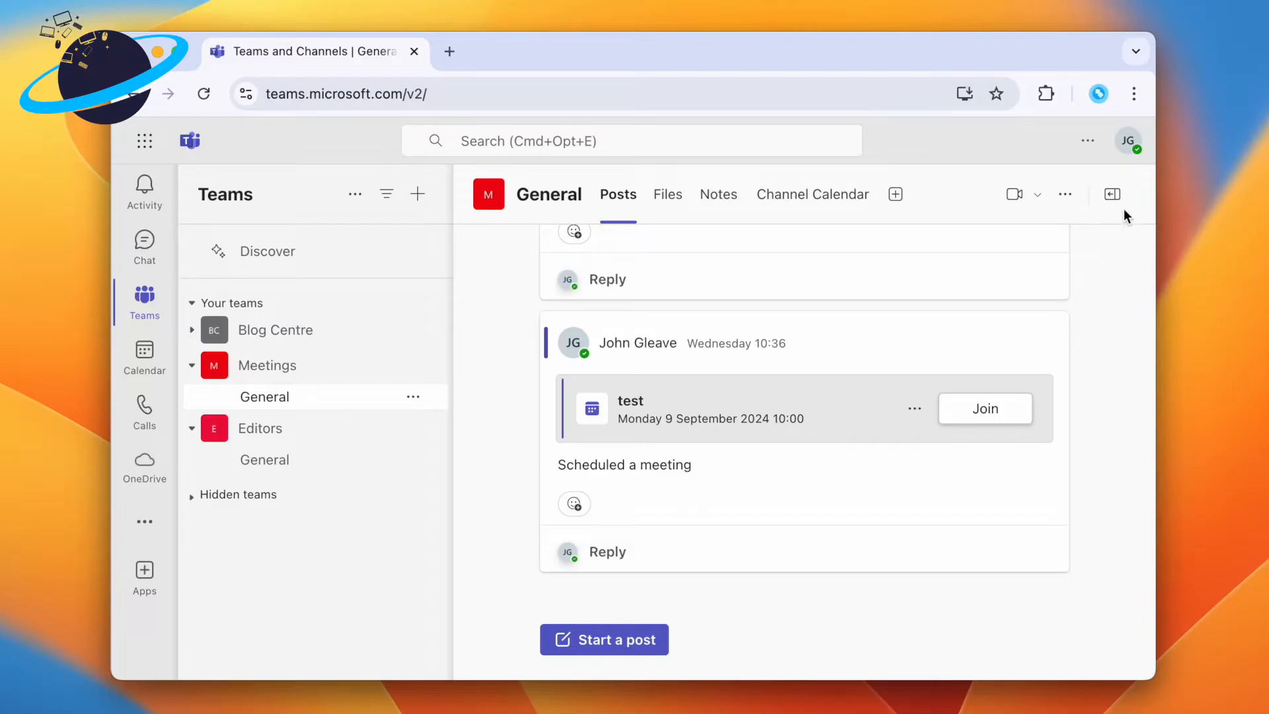
pyautogui.click(1134, 94)
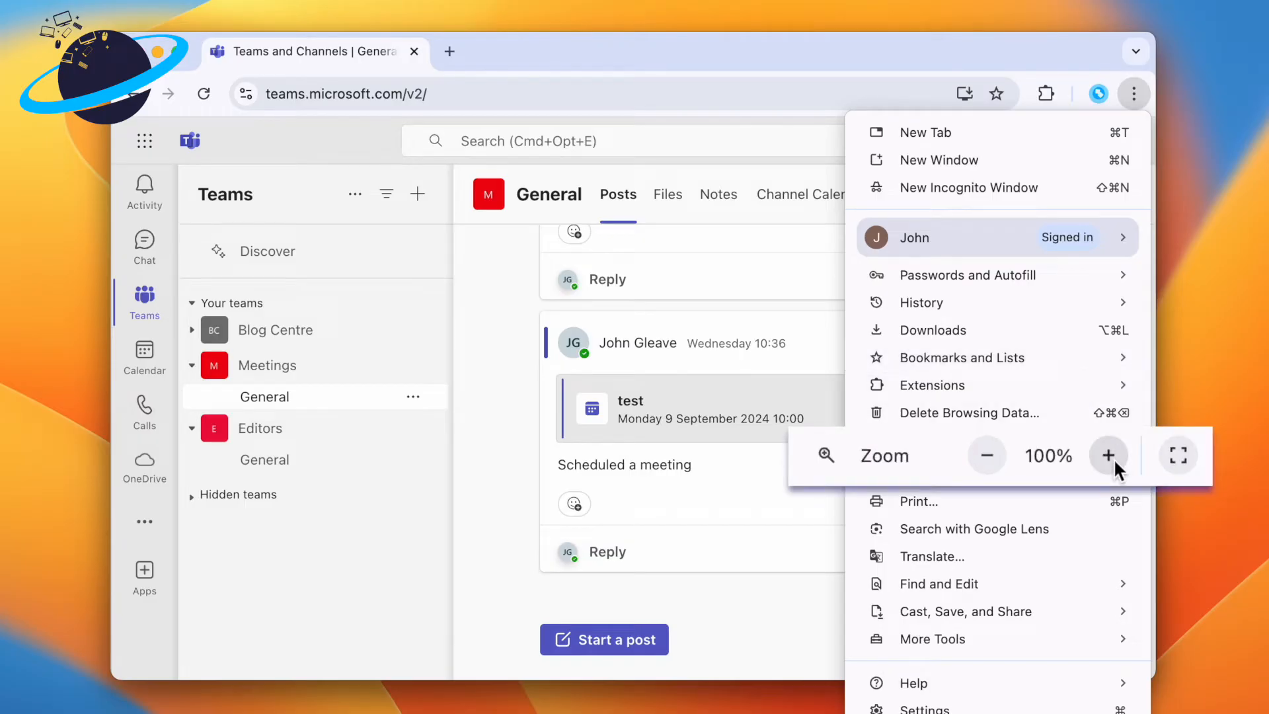
pyautogui.click(1107, 455)
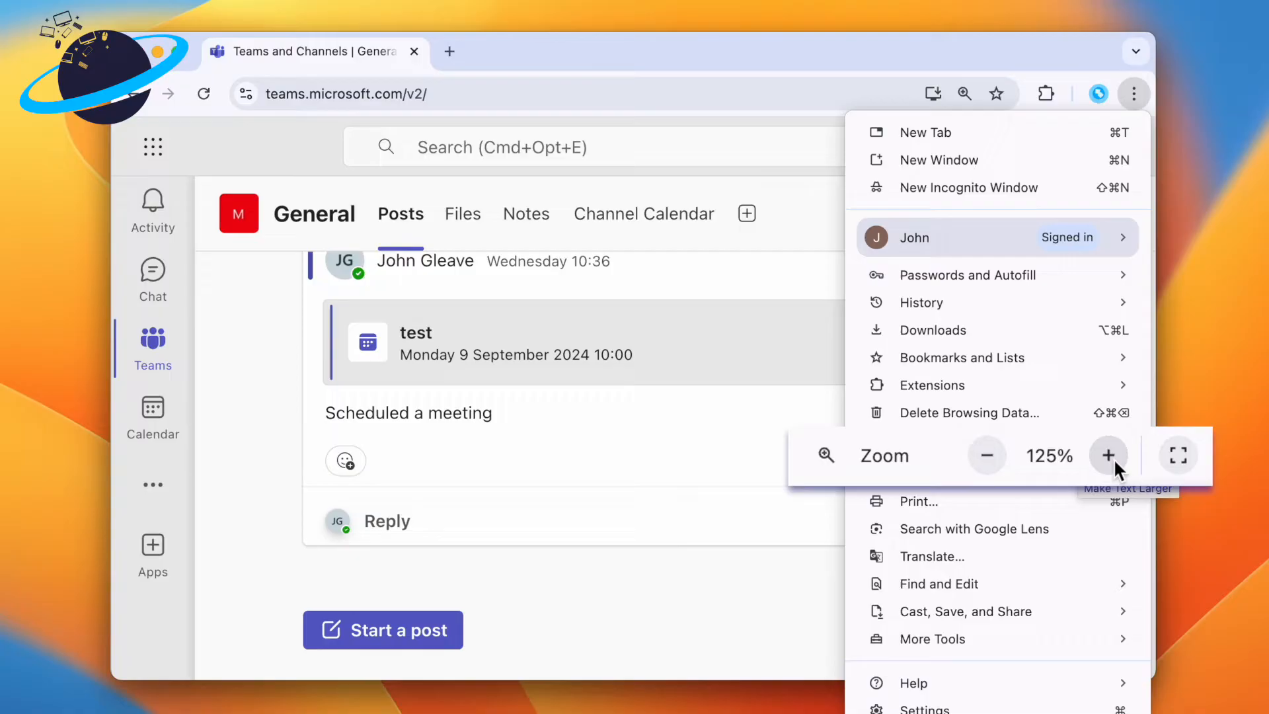
pyautogui.click(986, 455)
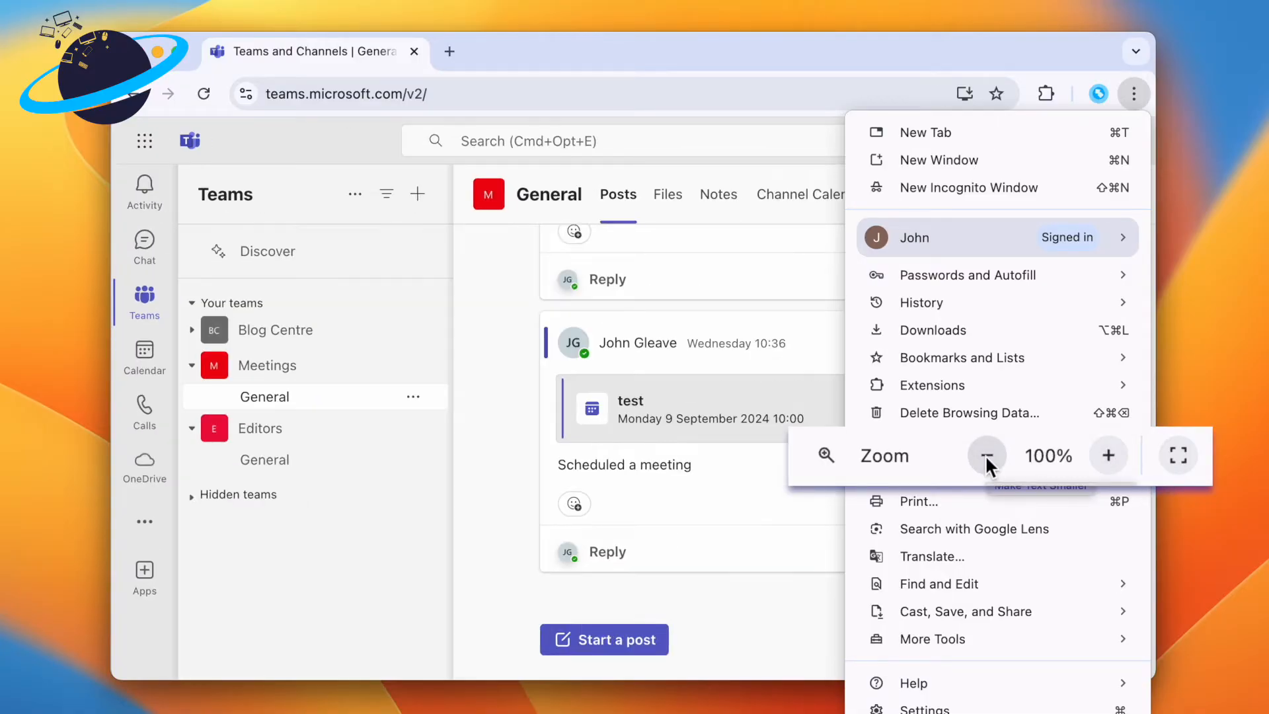
pyautogui.moveTo(1177, 453)
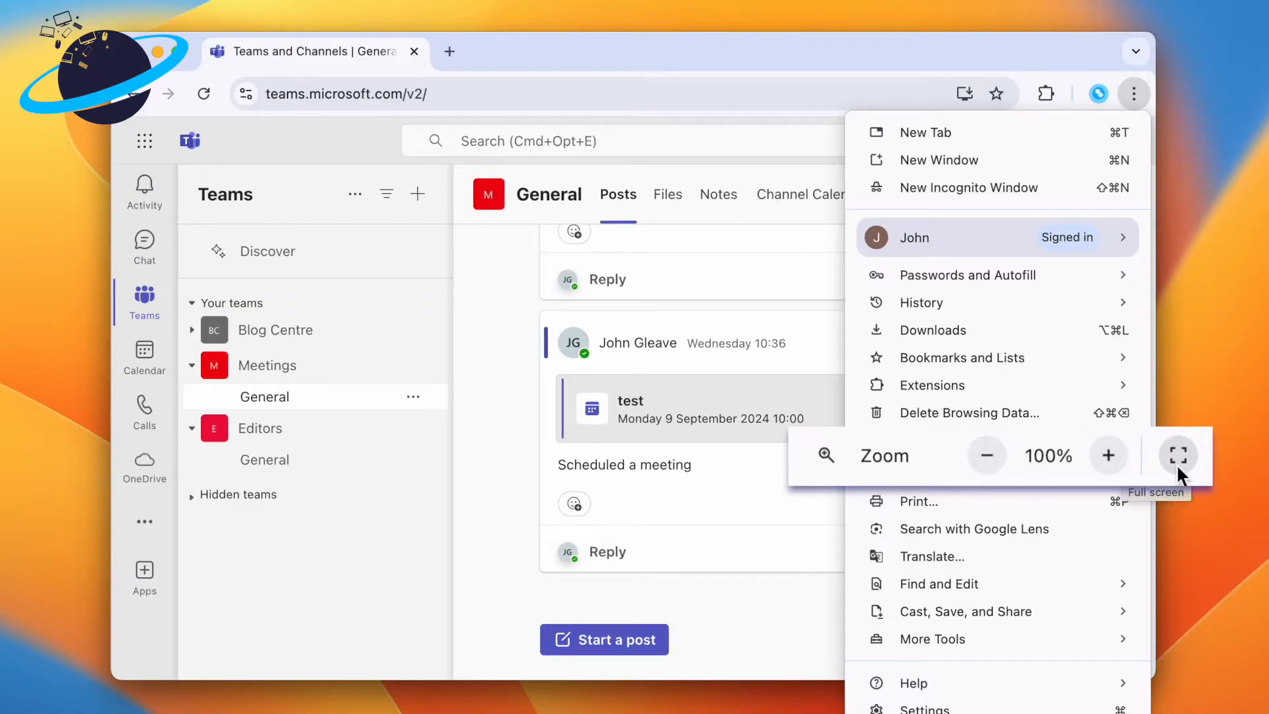
pyautogui.click(1177, 455)
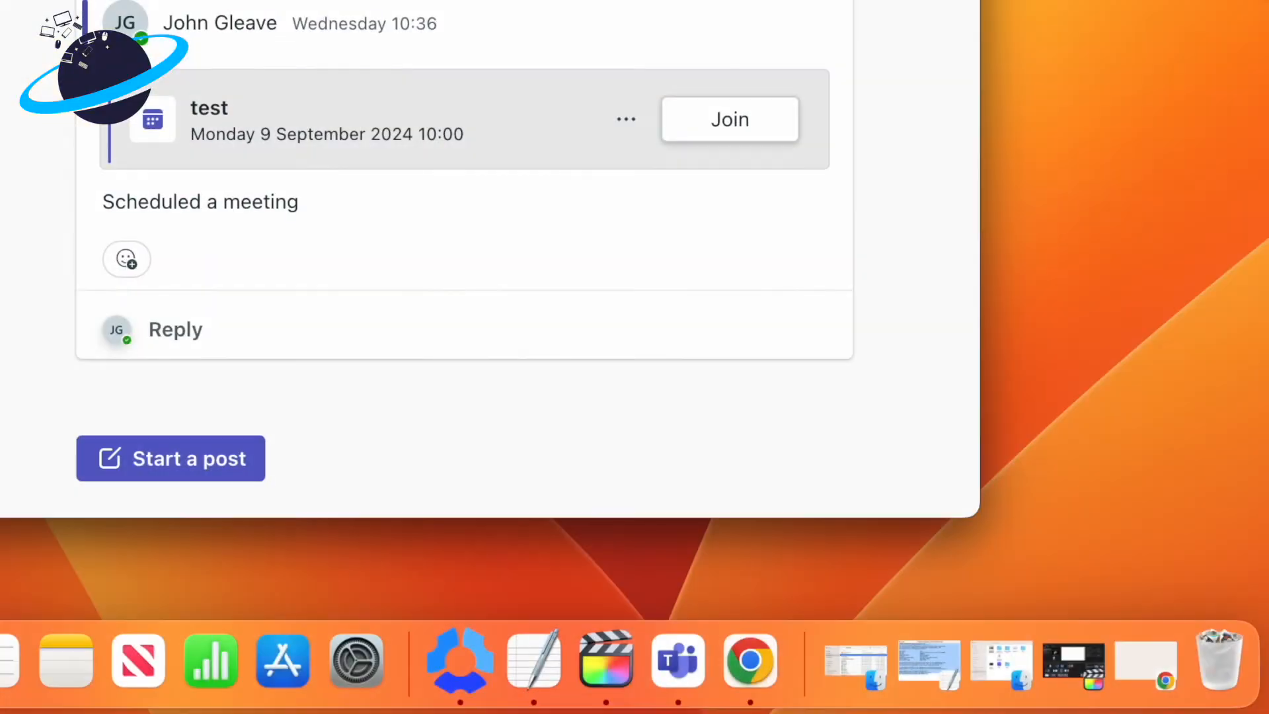
pyautogui.moveTo(355, 664)
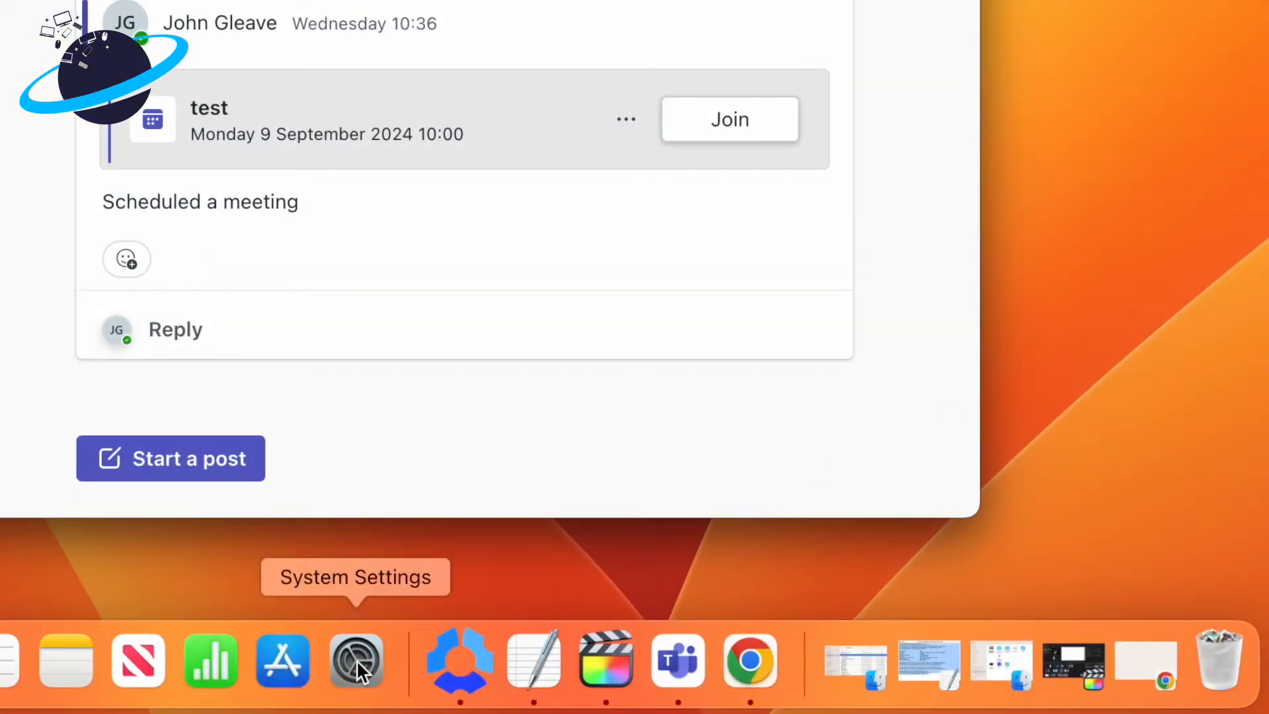
# Step: Reach the Accessibility Zoom settings by searching 'zoom' in System Settings
pyautogui.click(357, 658)
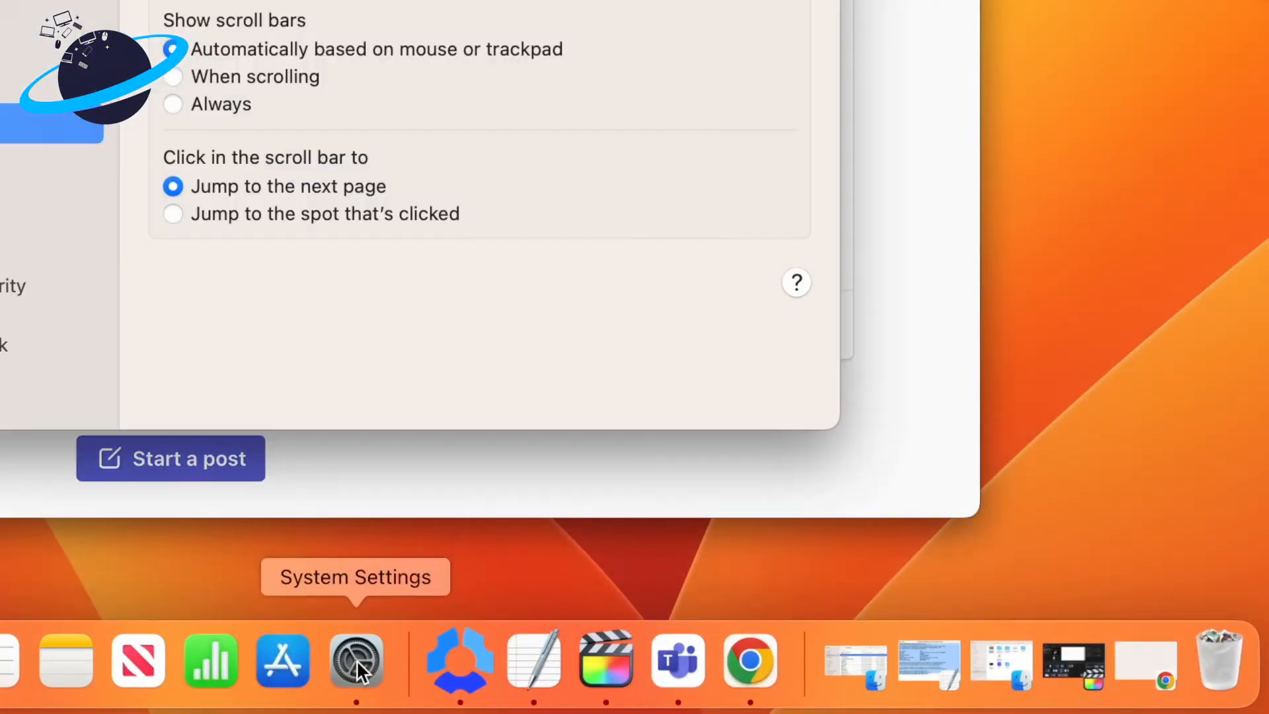
pyautogui.click(356, 659)
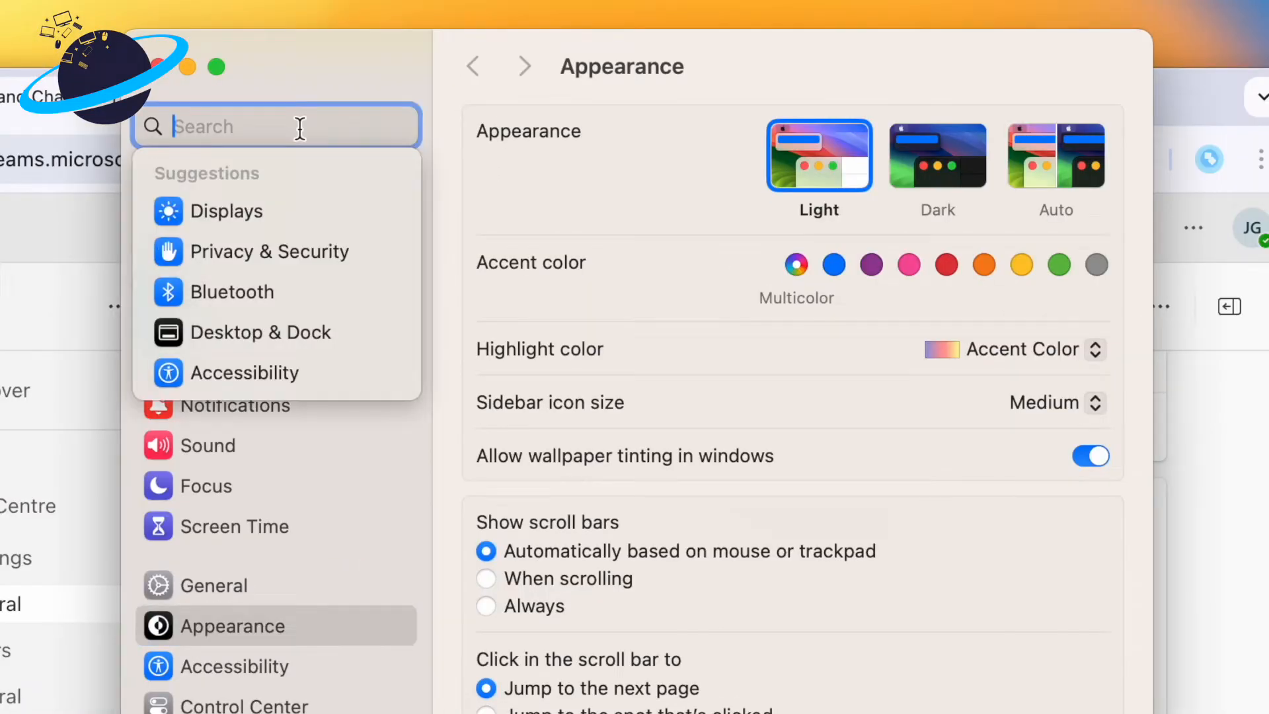
pyautogui.write('zoom')
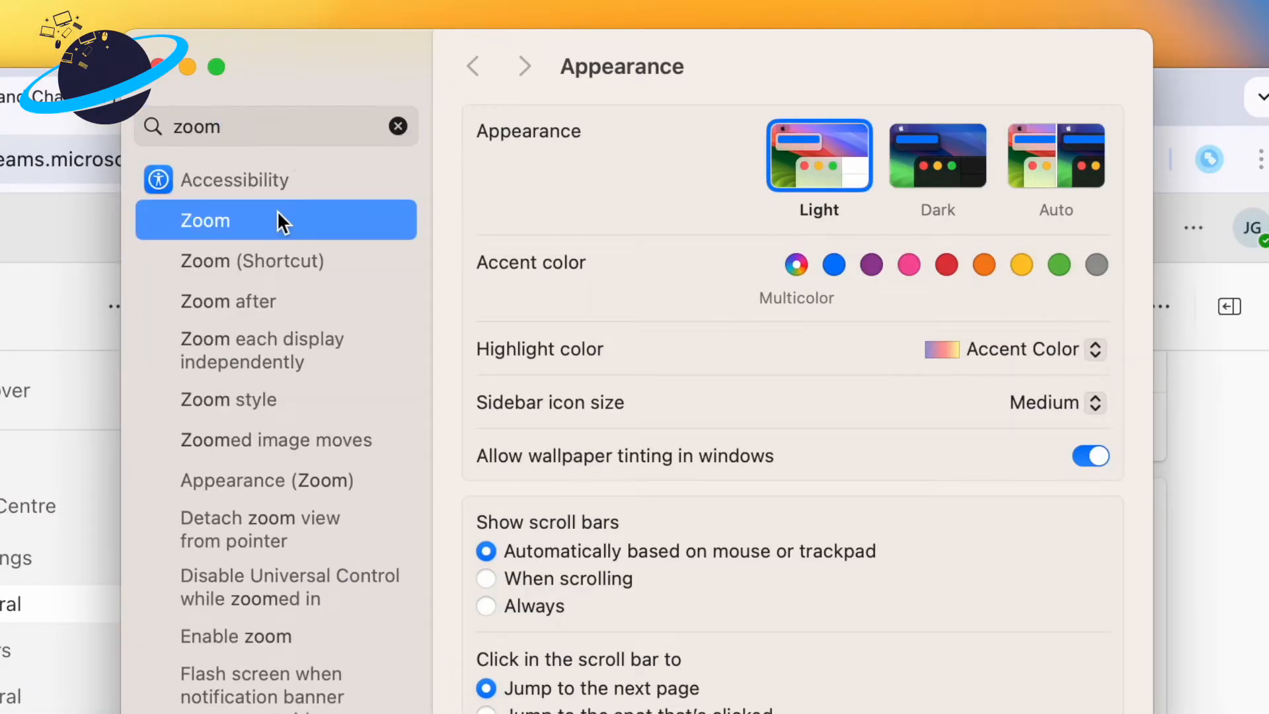
pyautogui.click(203, 221)
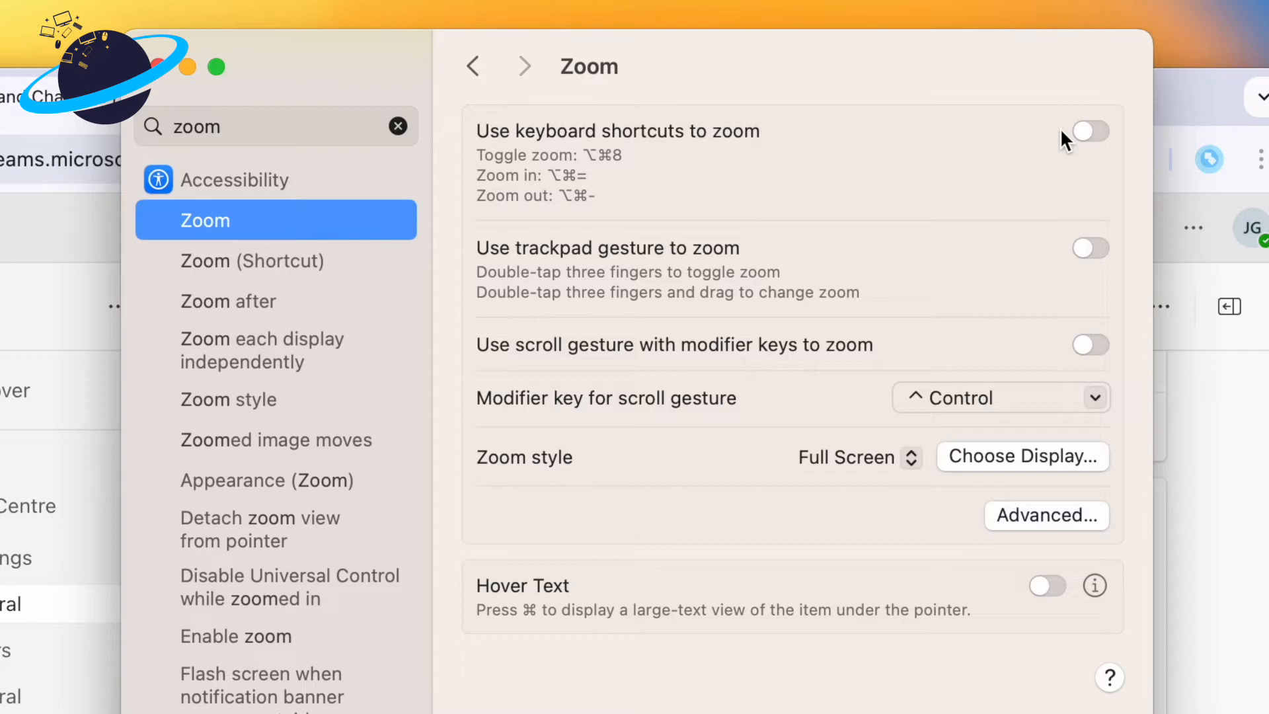
# Step: Enable zooming with keyboard shortcuts and with the trackpad gesture
pyautogui.click(1090, 131)
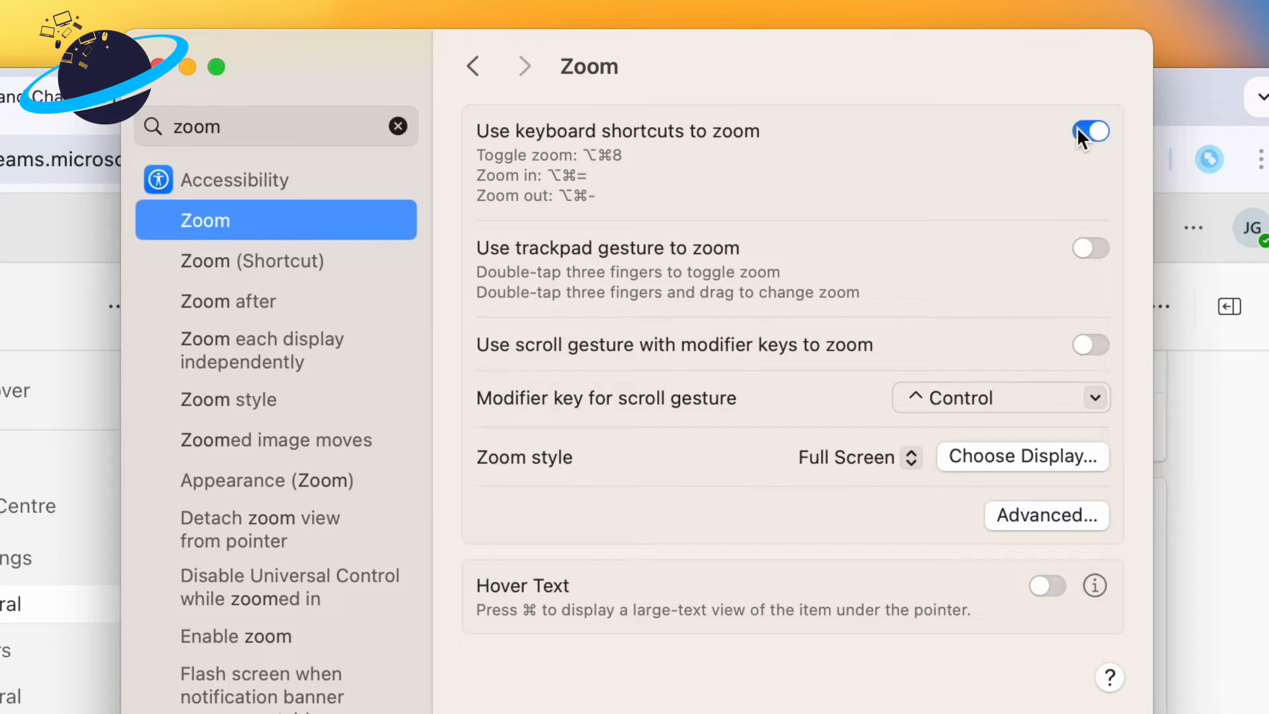
pyautogui.click(1090, 247)
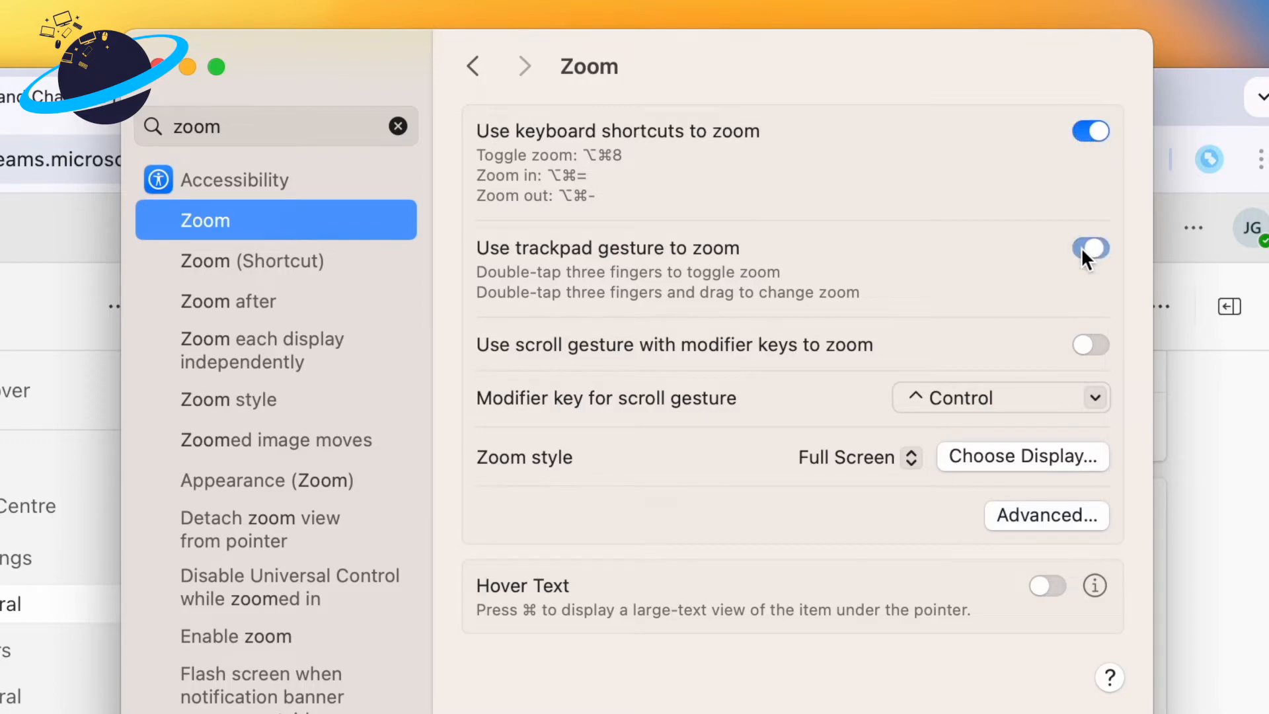
pyautogui.click(1089, 247)
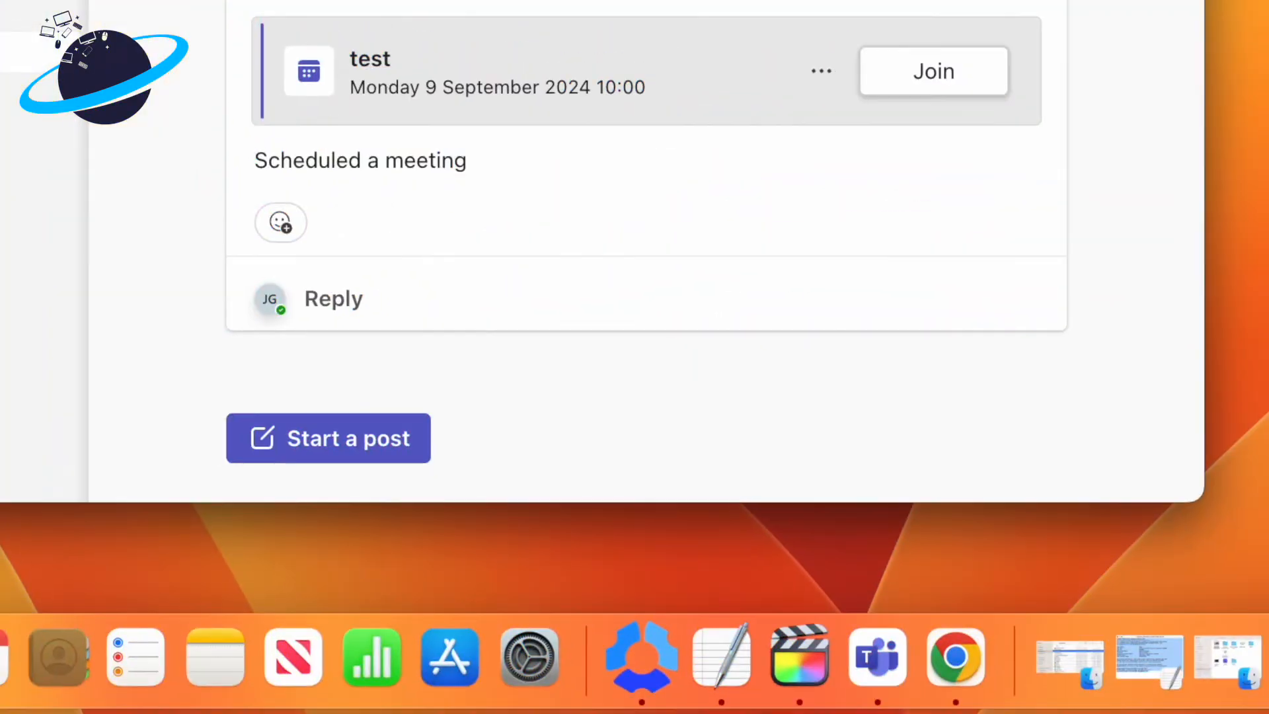
pyautogui.moveTo(530, 657)
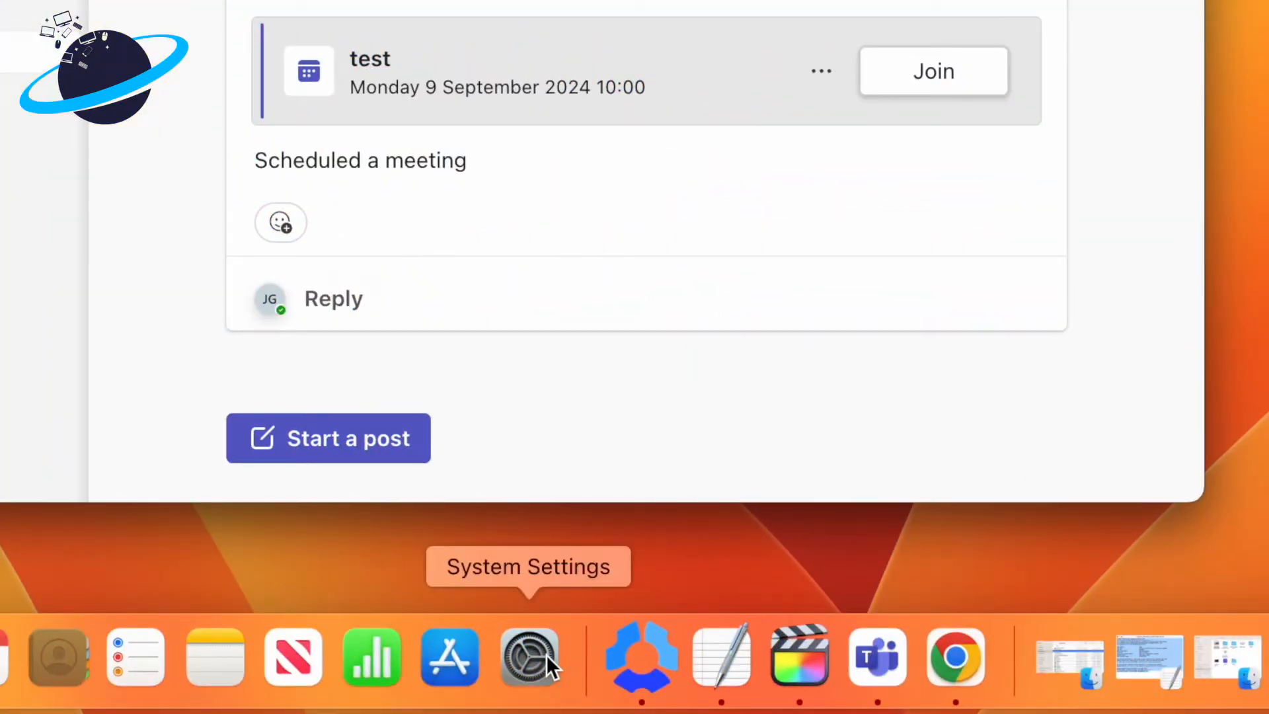
# Step: Search 'resolution' in System Settings and reach the Displays screen resolution choices
pyautogui.click(530, 657)
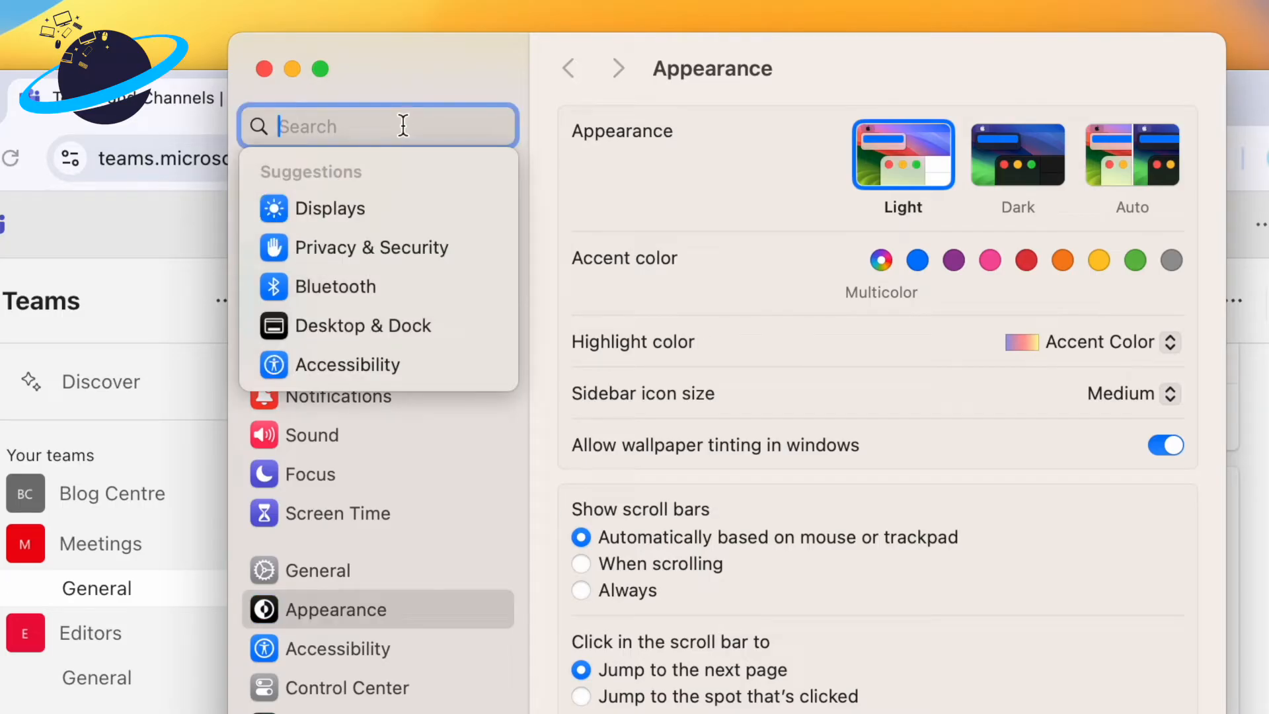
pyautogui.write('resolution')
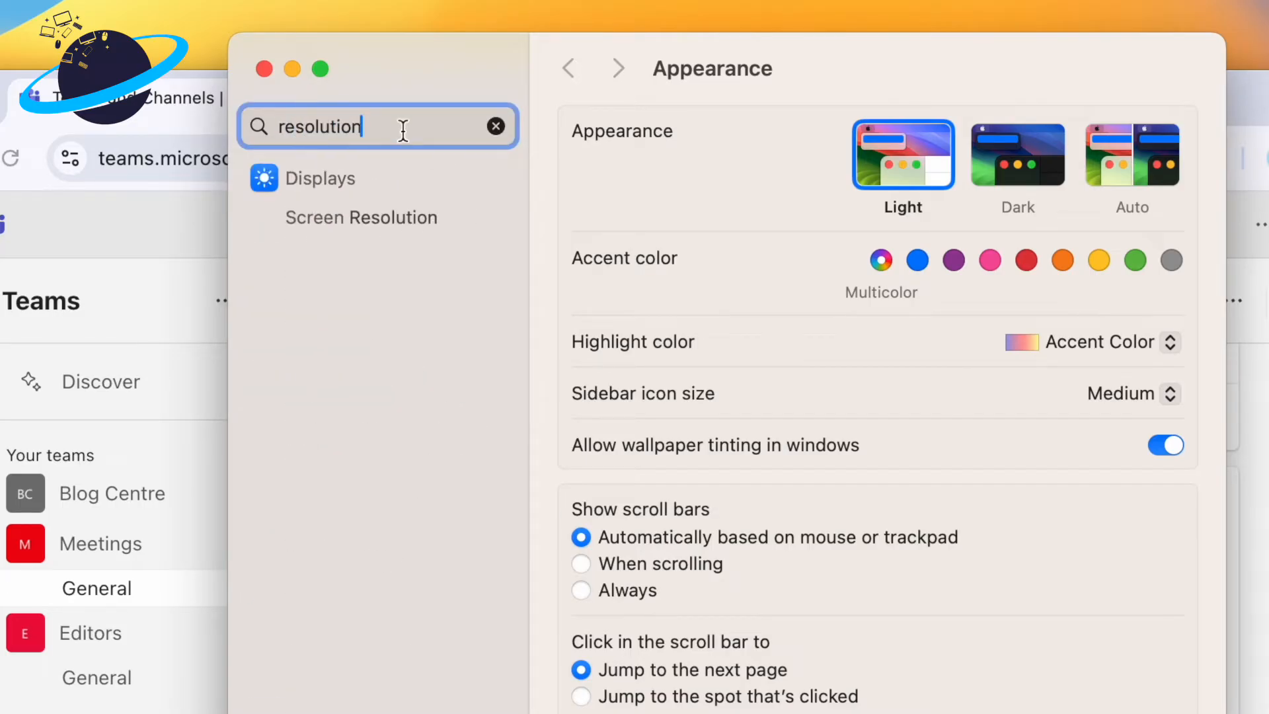
pyautogui.click(361, 217)
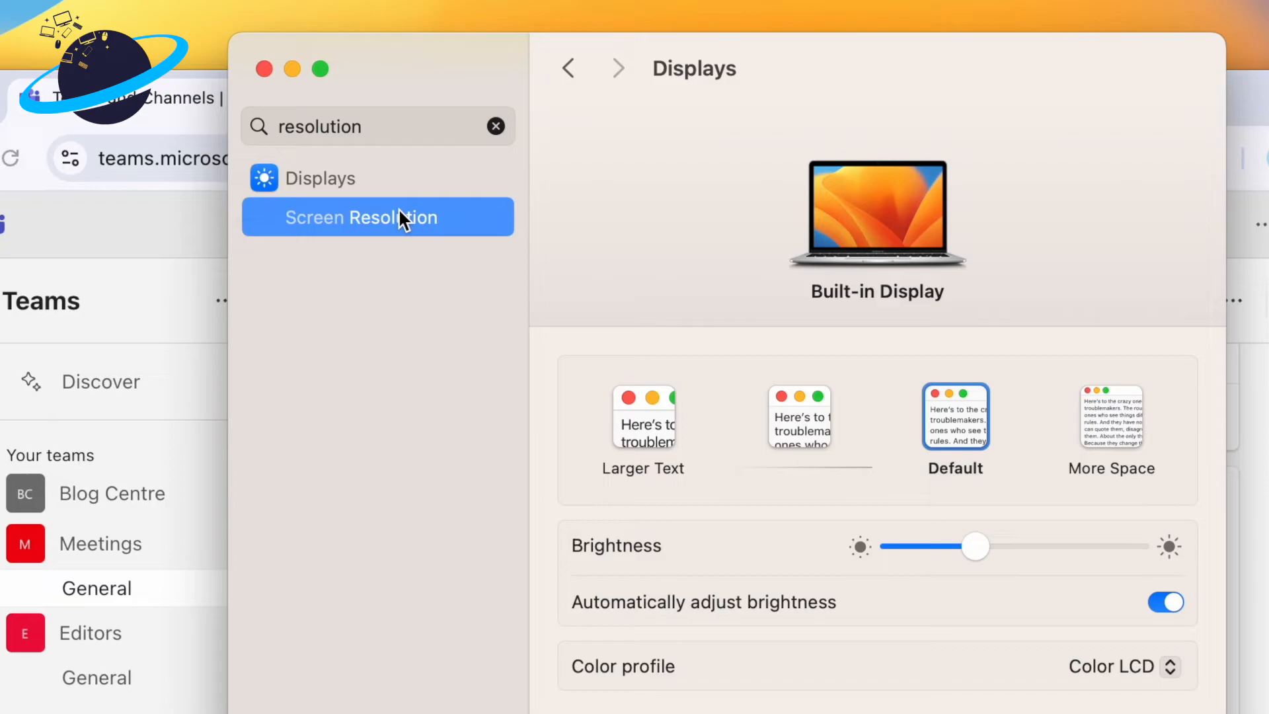
pyautogui.click(643, 417)
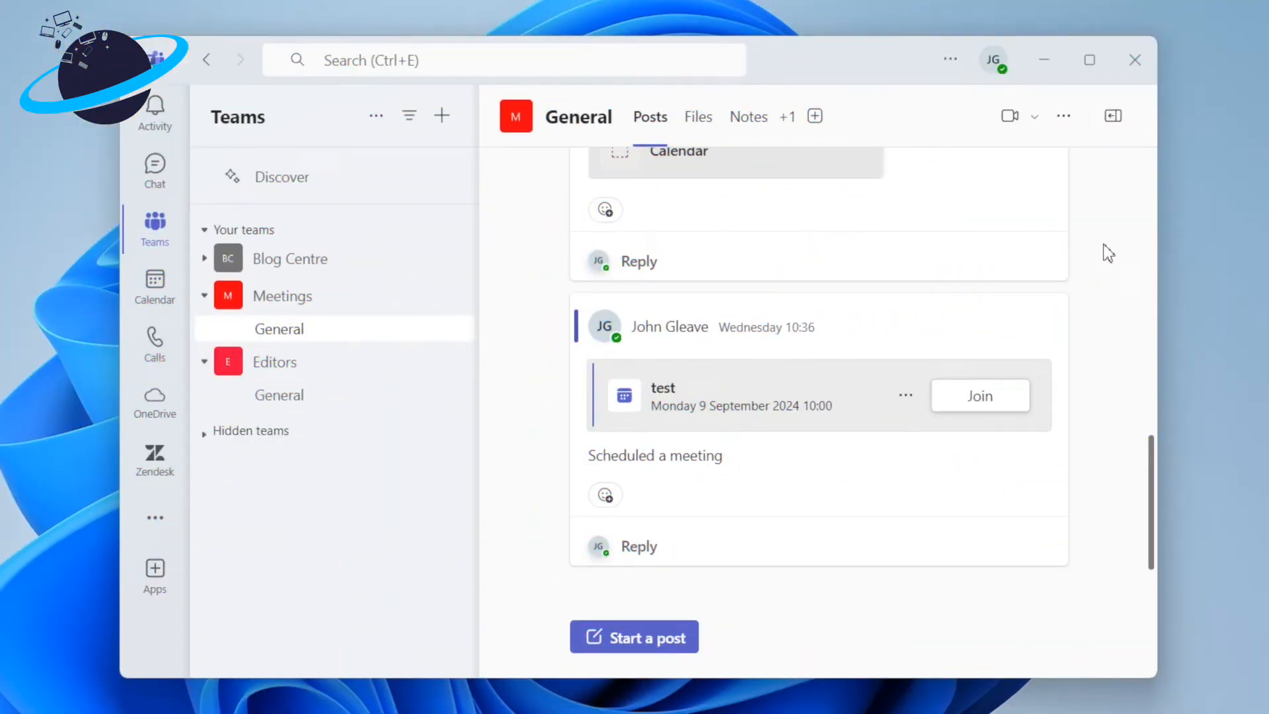
# Step: Zoom in the Windows Teams app with the Ctrl shortcut
pyautogui.press('Ctrl')
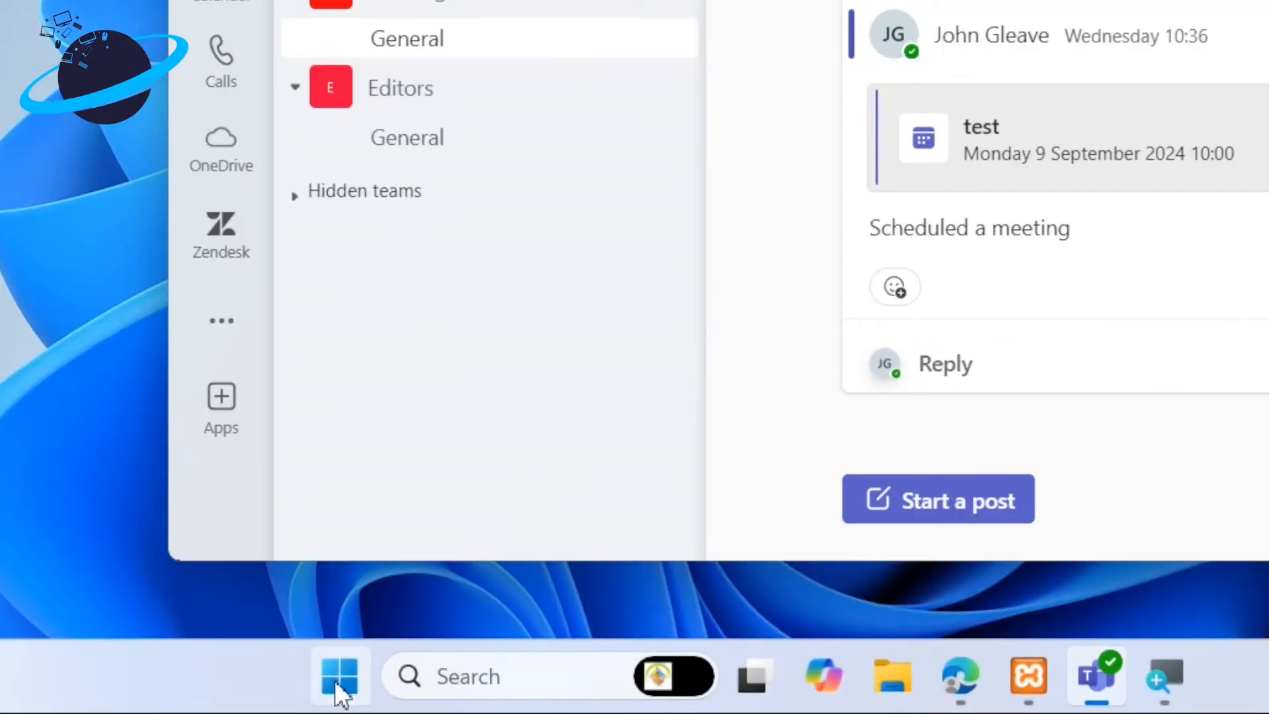
# Step: Go to Accessibility Text size in Windows Settings and drag the slider to 138%
pyautogui.click(340, 676)
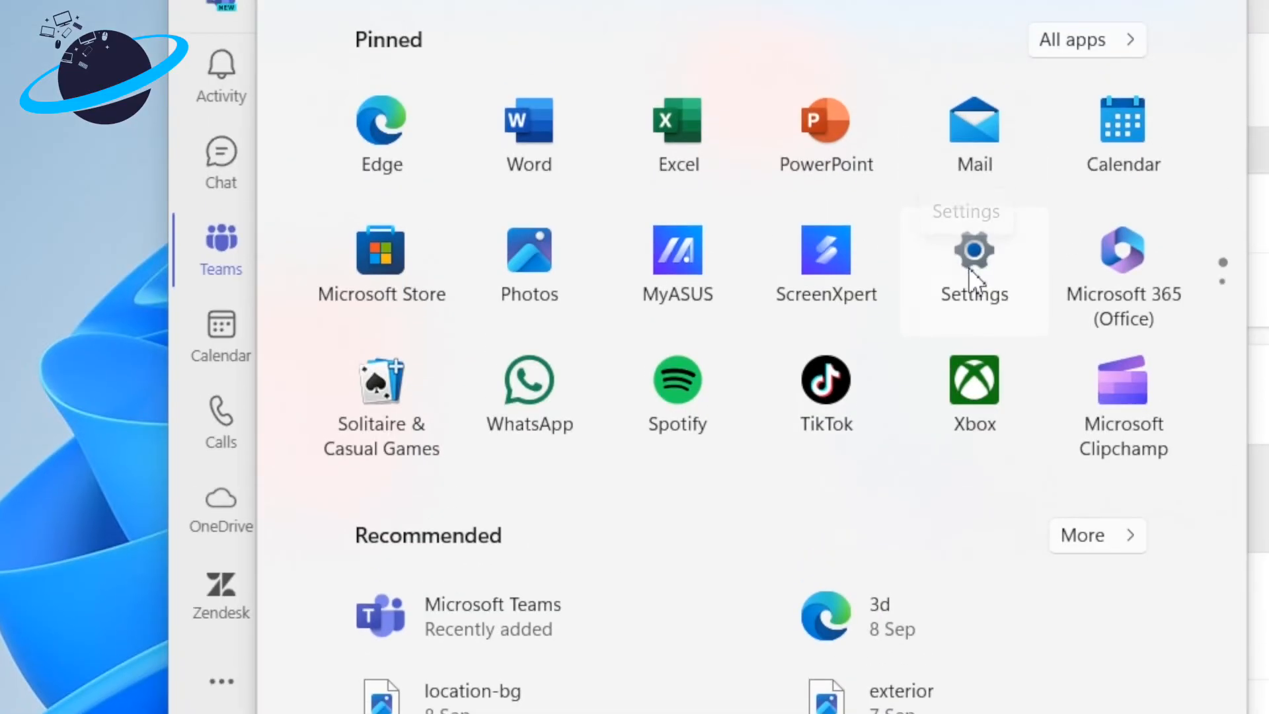
pyautogui.click(974, 263)
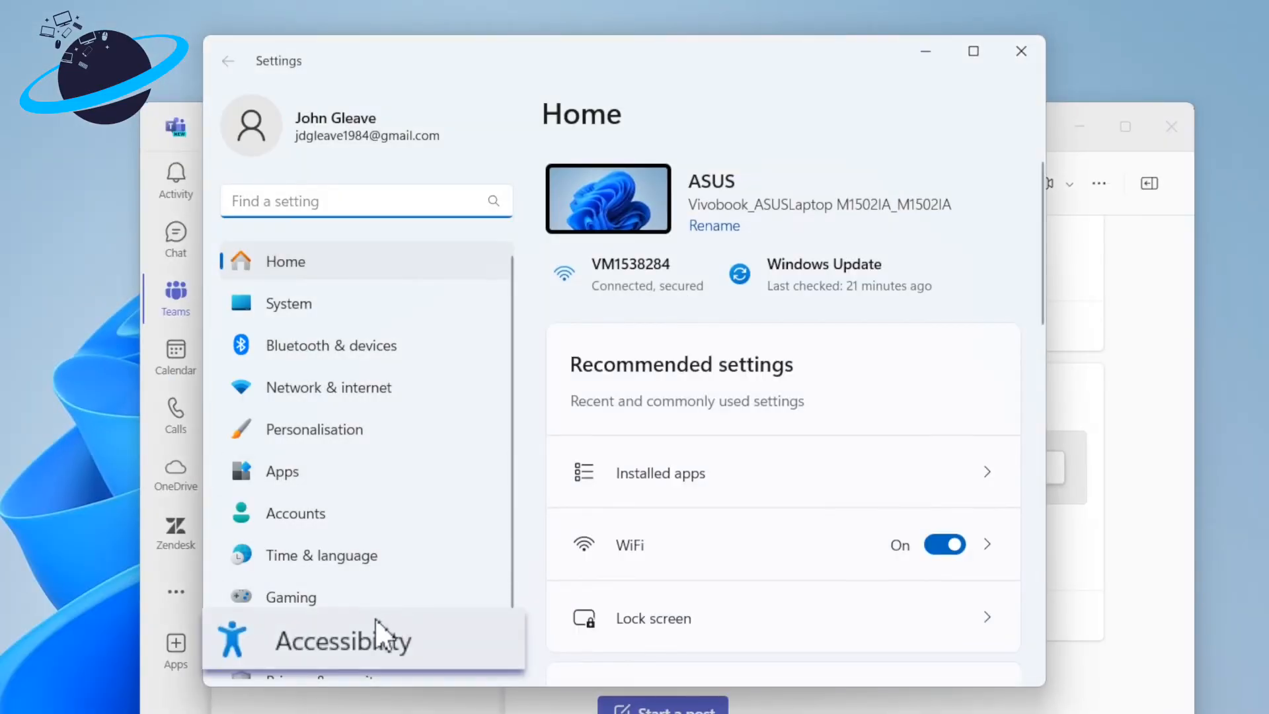
pyautogui.click(342, 640)
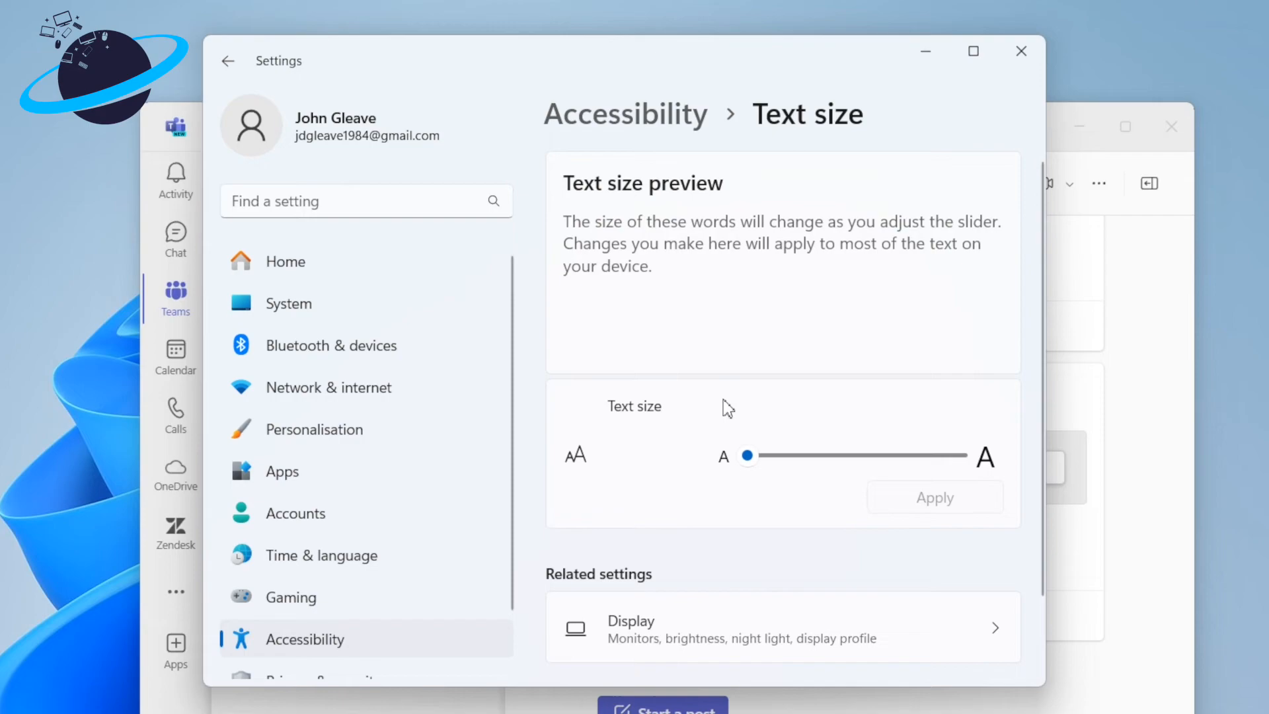
pyautogui.moveTo(746, 455); pyautogui.dragTo(812, 455)
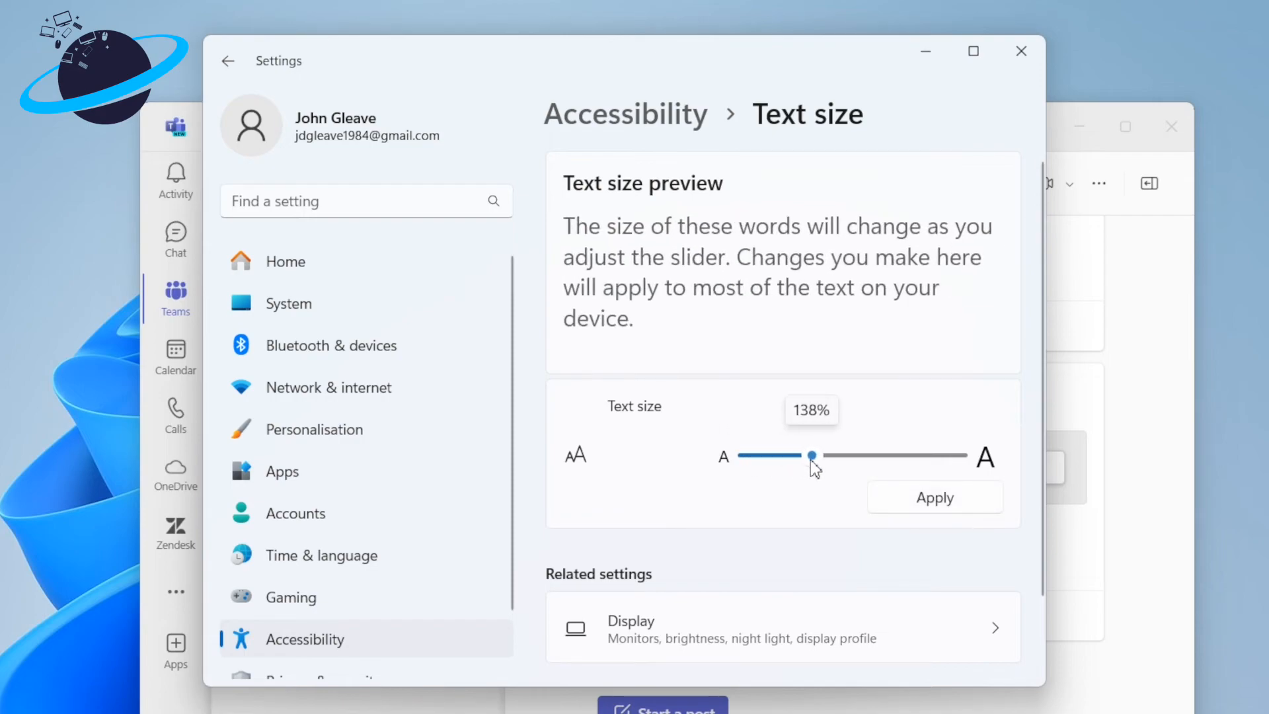